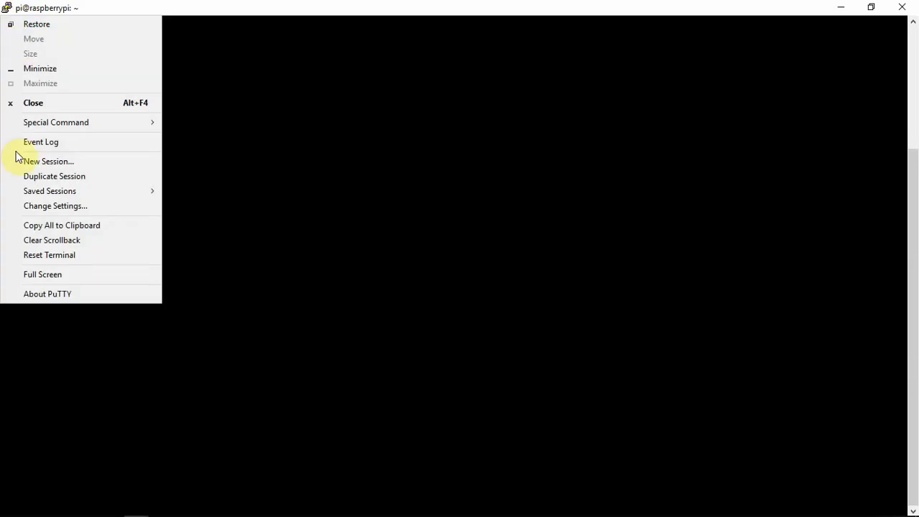
- Duplicate the SSH session and log in to the Pi as user pi
left_click(48, 160)
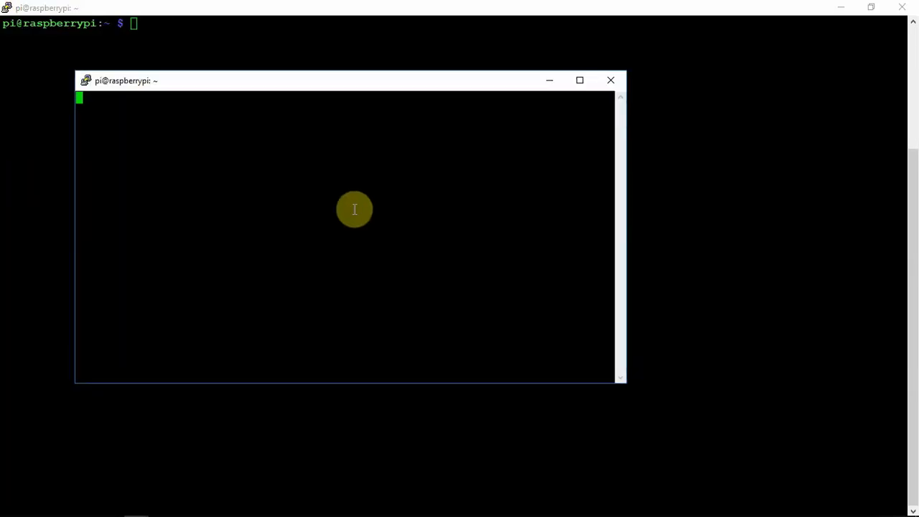
type("pi")
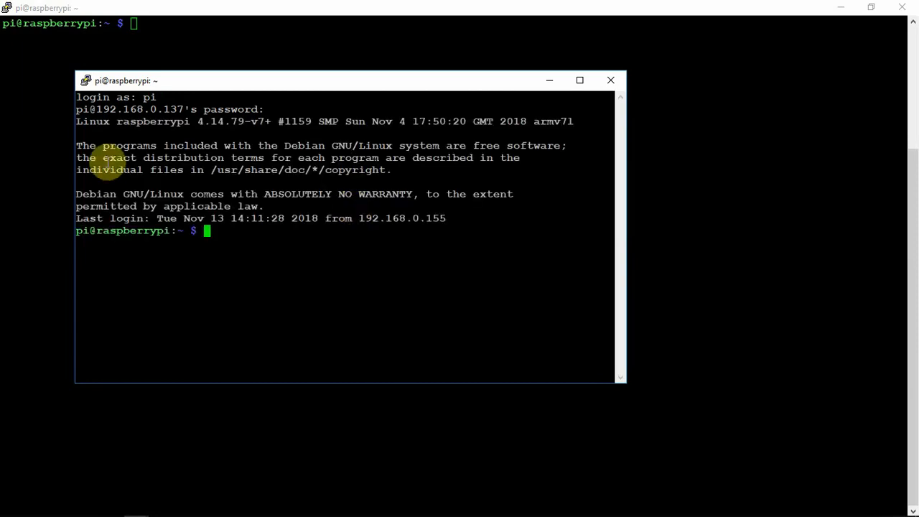
mouse_move(63, 154)
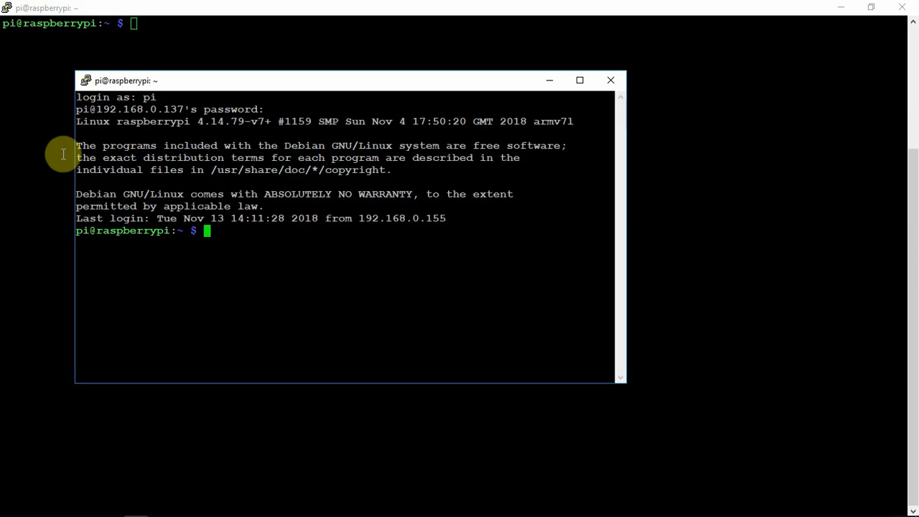
mouse_move(164, 106)
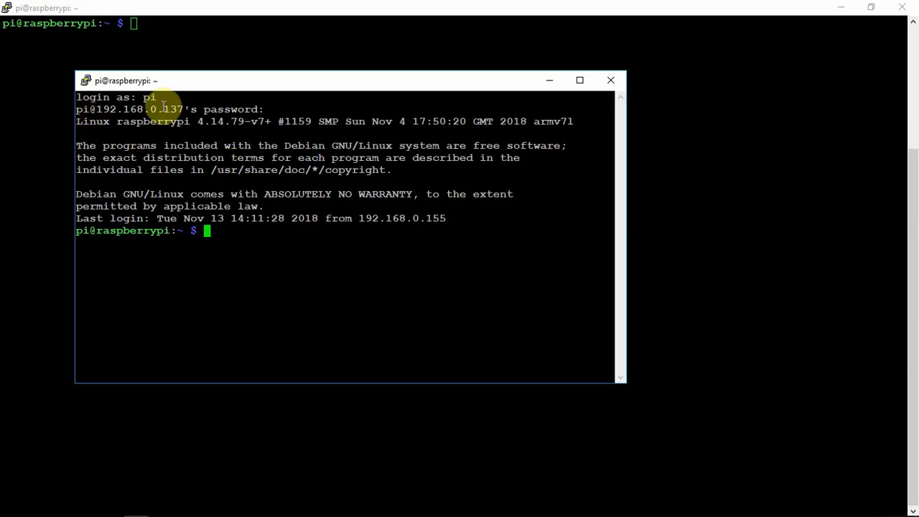
mouse_move(658, 110)
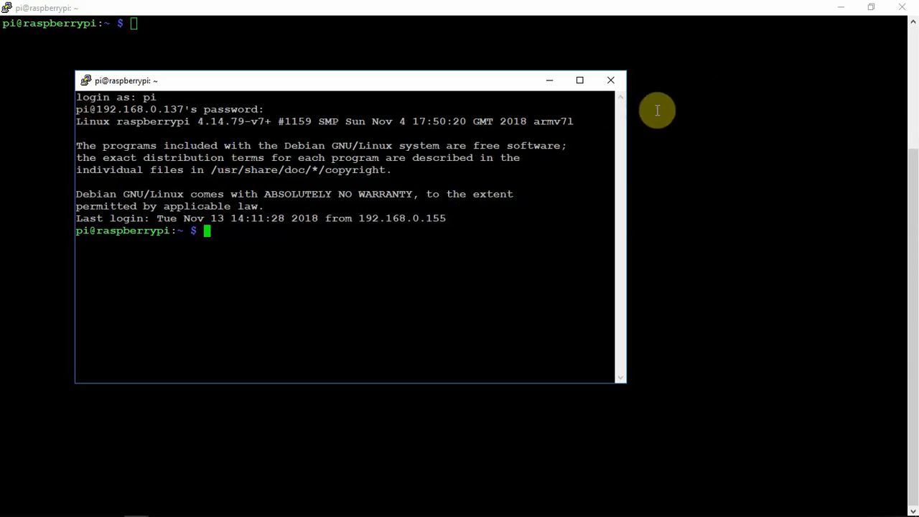
- Close the second window, append the motd stats script to /etc/profile in nano, and save
left_click(580, 81)
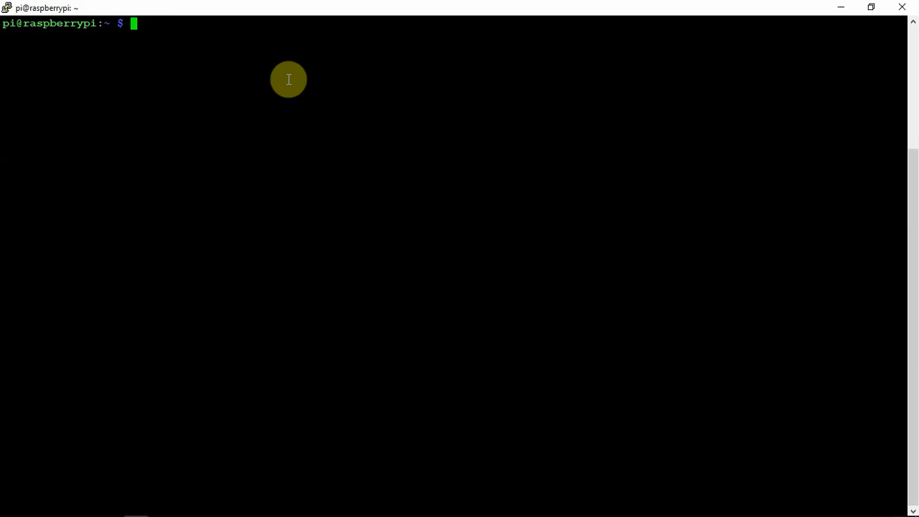
mouse_move(144, 200)
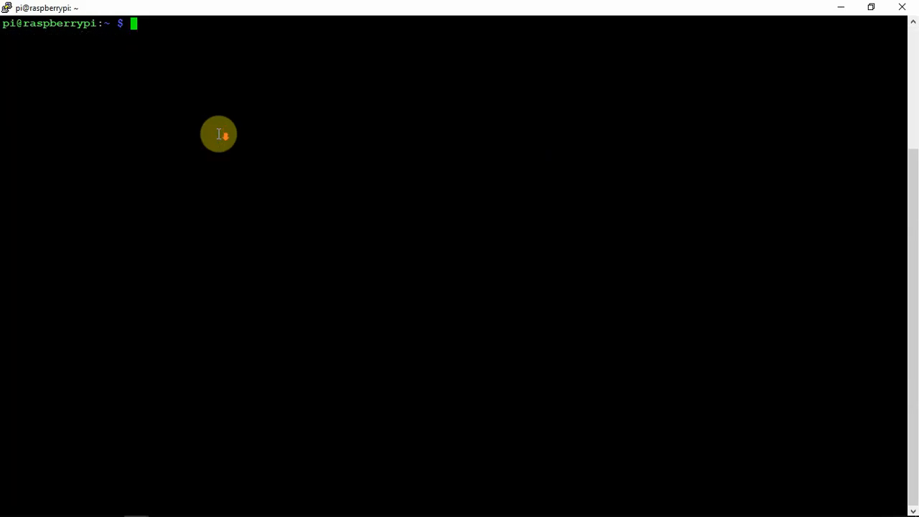
type("sudo nano /etc/profile")
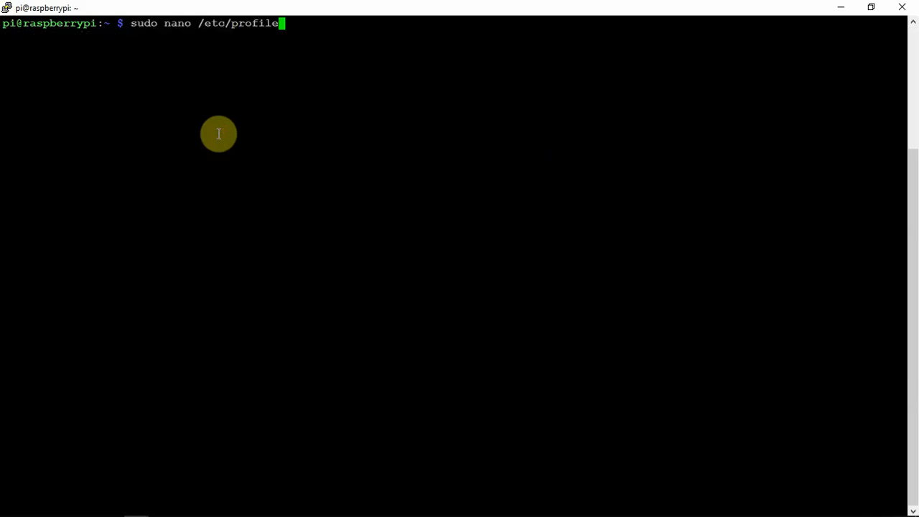
mouse_move(207, 92)
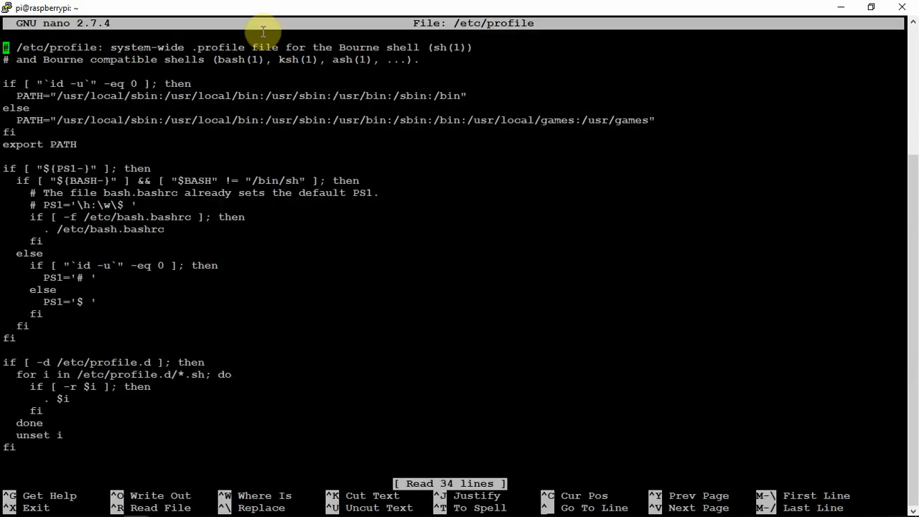
mouse_move(40, 59)
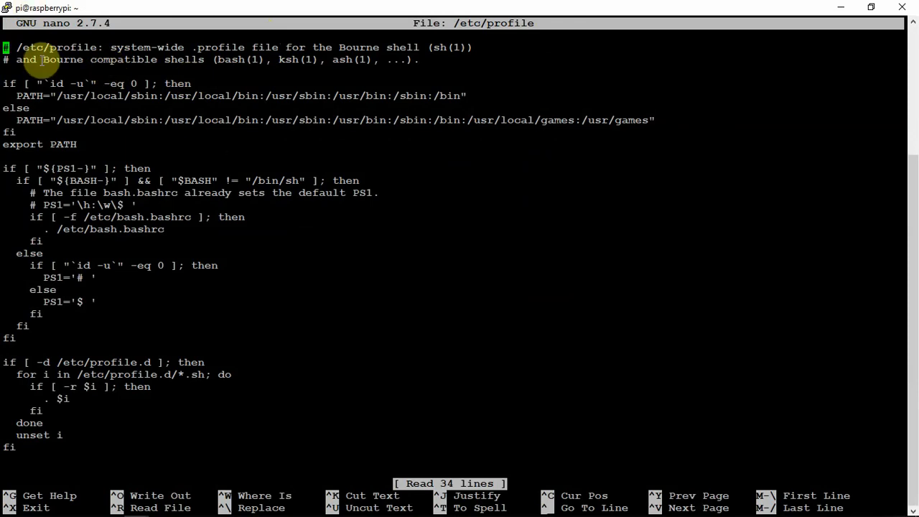
mouse_move(437, 294)
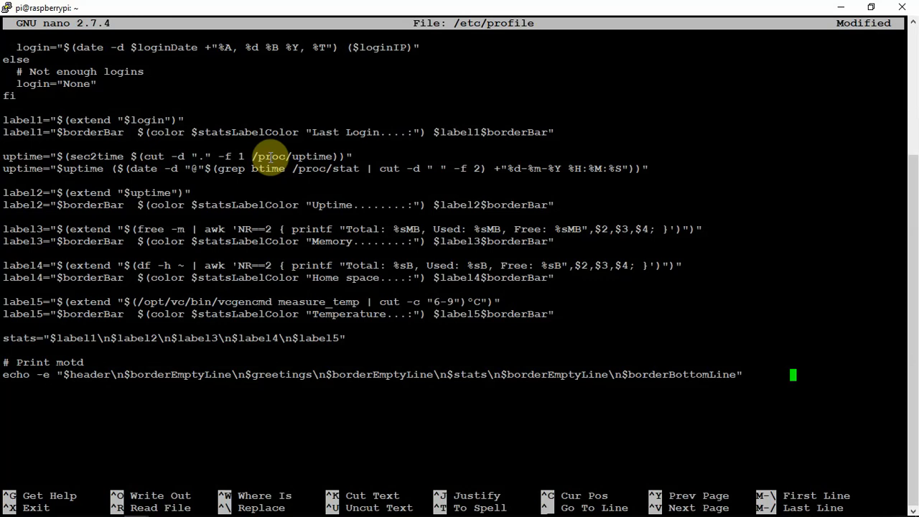
key("ctrl+x")
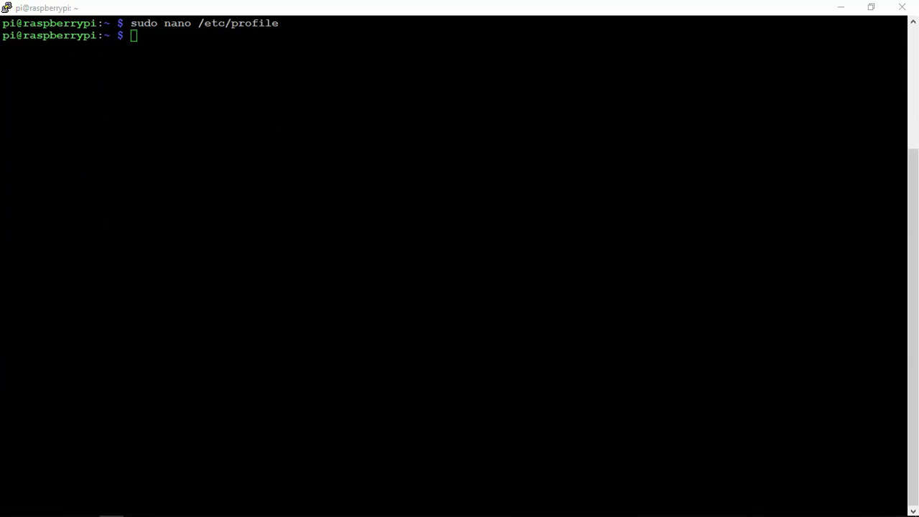
- Set motd.sh ownership to root:root, remove /etc/motd, and edit /etc/ssh/sshd_config with sudo nano
type("sudo chown root:root motd.sh")
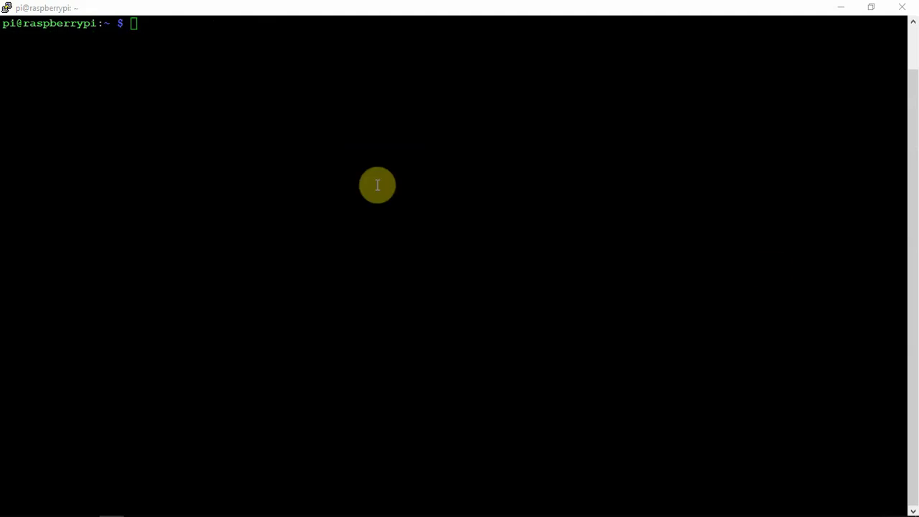
type("sudo rm /etc/motd")
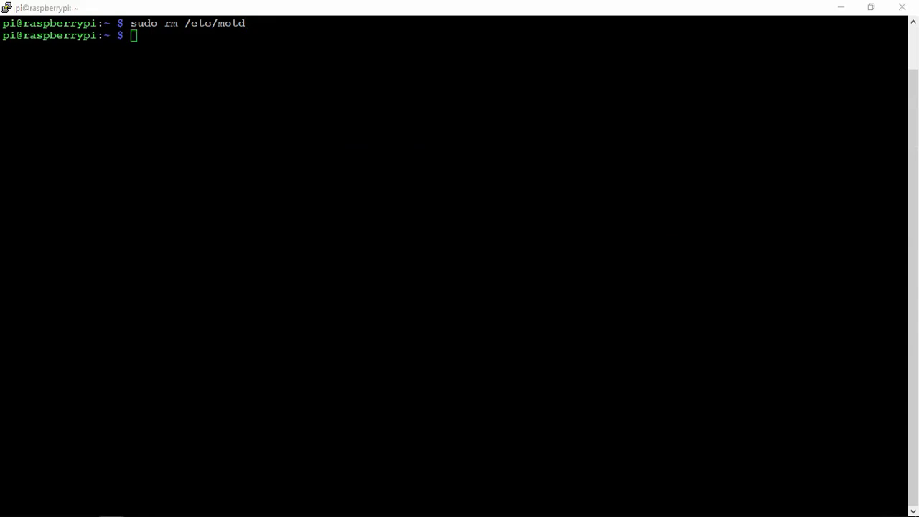
mouse_move(518, 308)
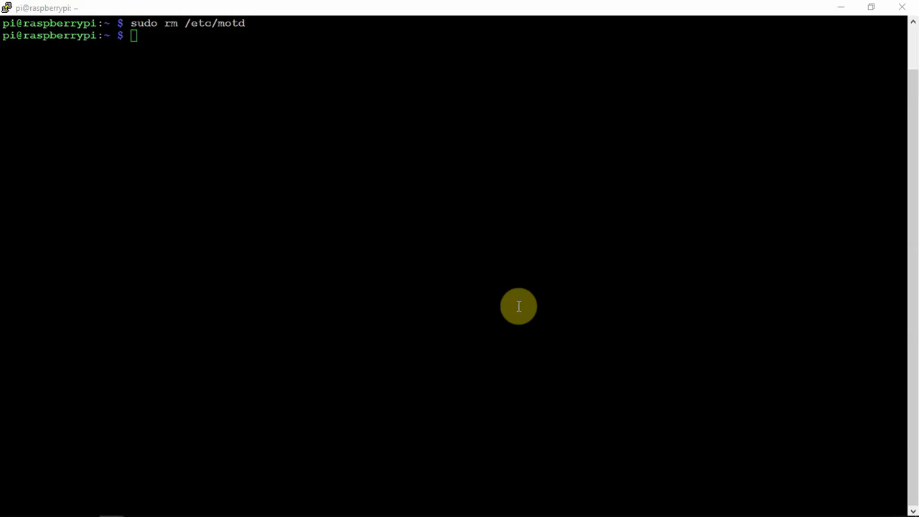
type("sudo nano /etc/ssh/sshd_config")
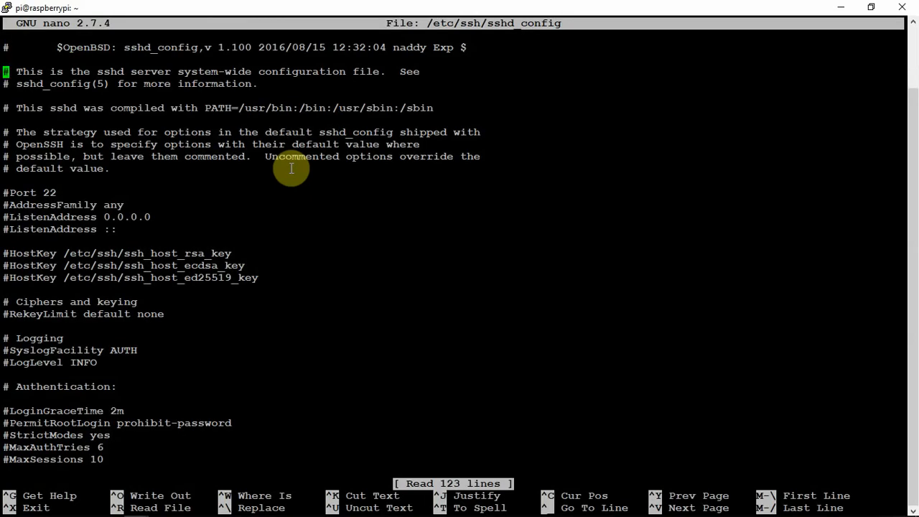
- Set PrintMotd and PrintLastLog to no in sshd_config and save the file
scroll("down", 3)
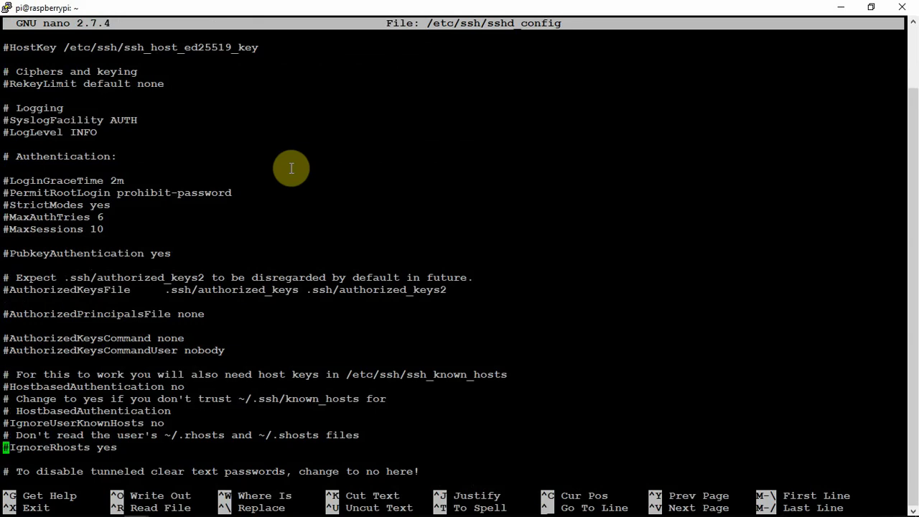
scroll("down", 3)
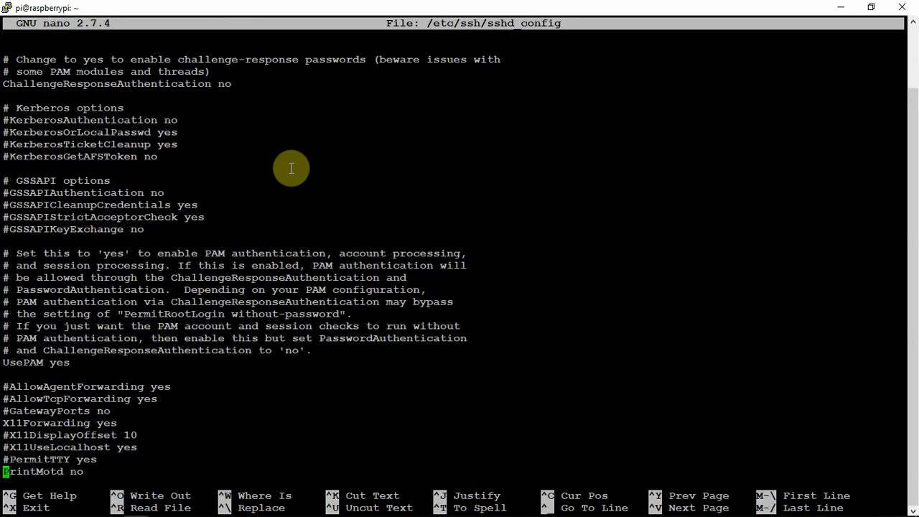
scroll("down", 3)
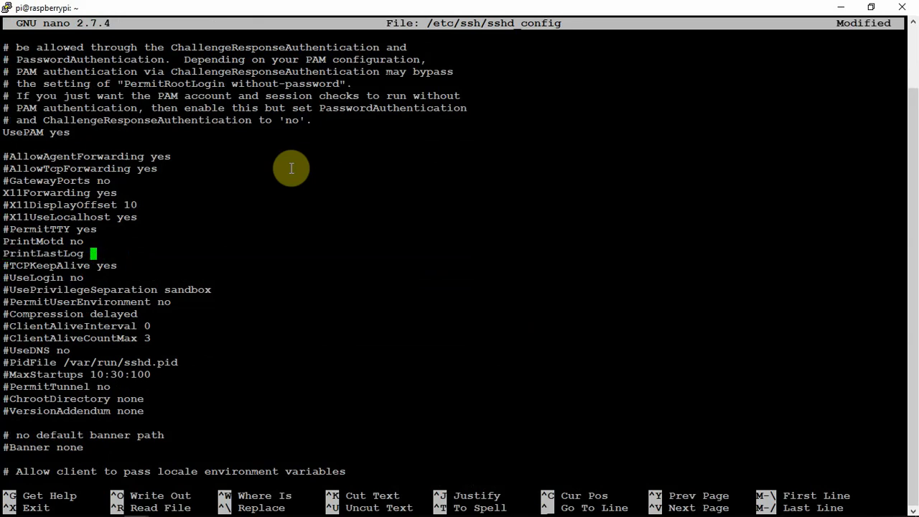
type("n")
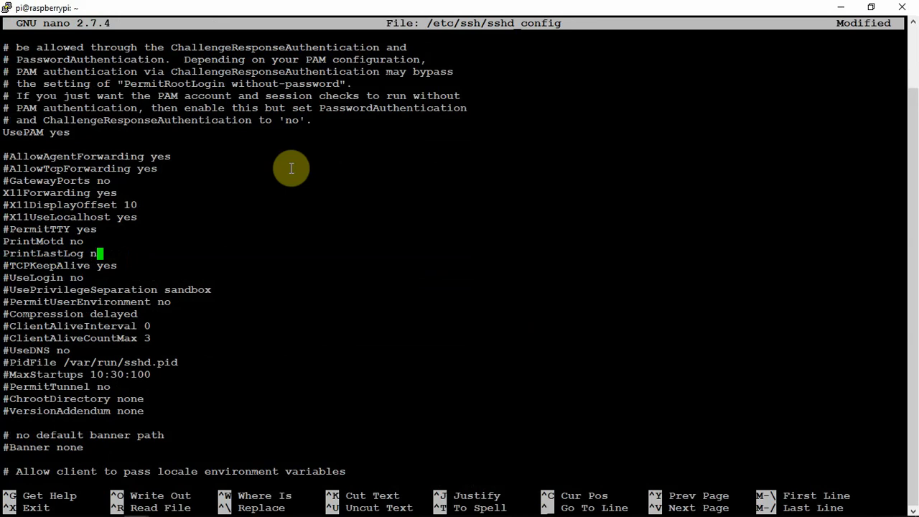
type("o")
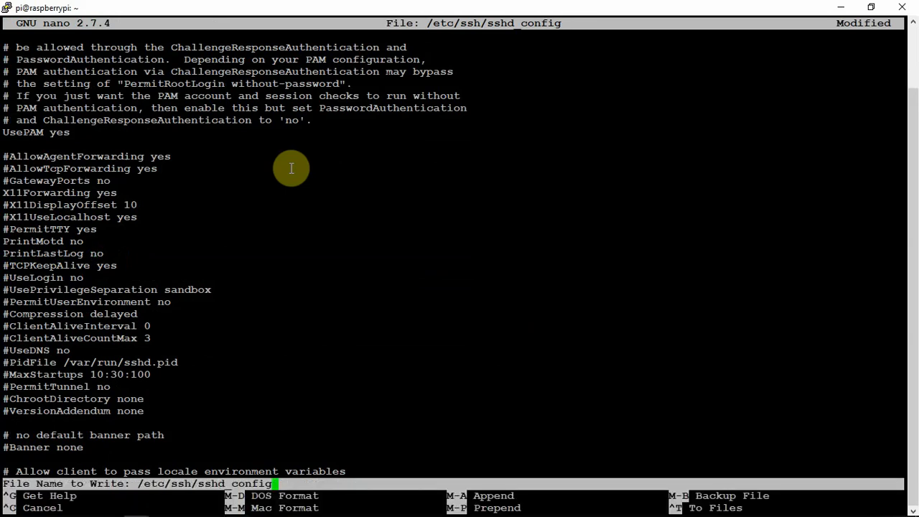
key("Enter")
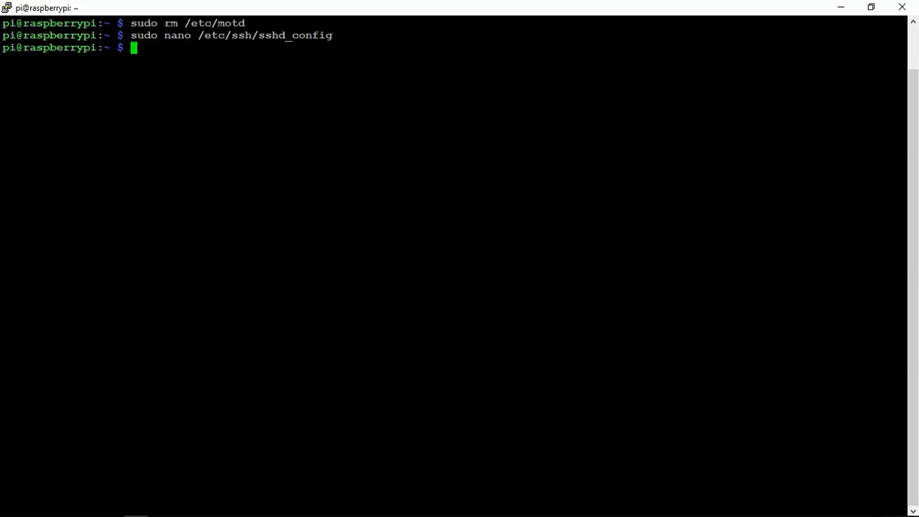
mouse_move(565, 235)
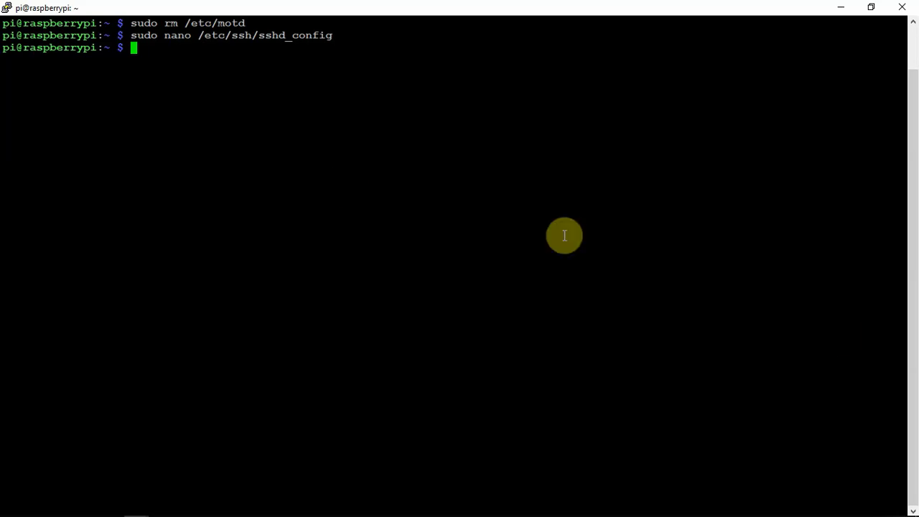
- Log back into the Pi as pi to see the coloured raspberry banner with system stats
type("s")
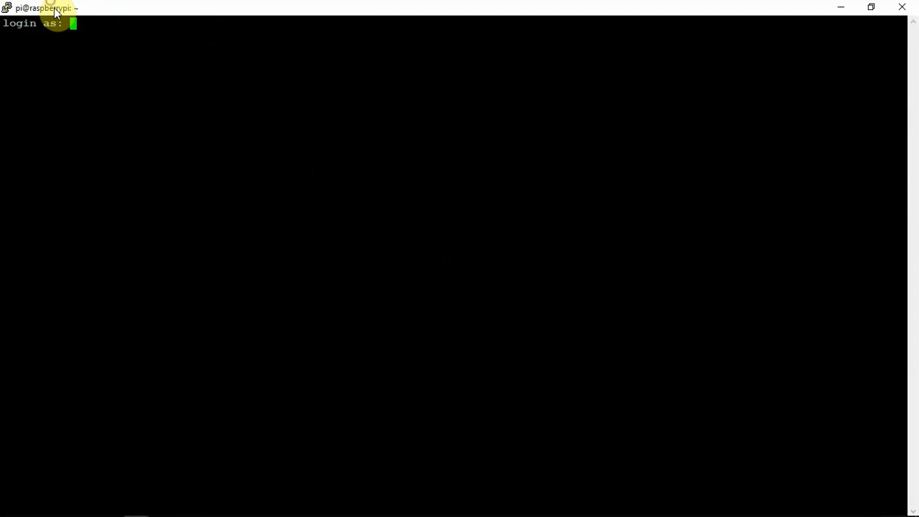
type("pi")
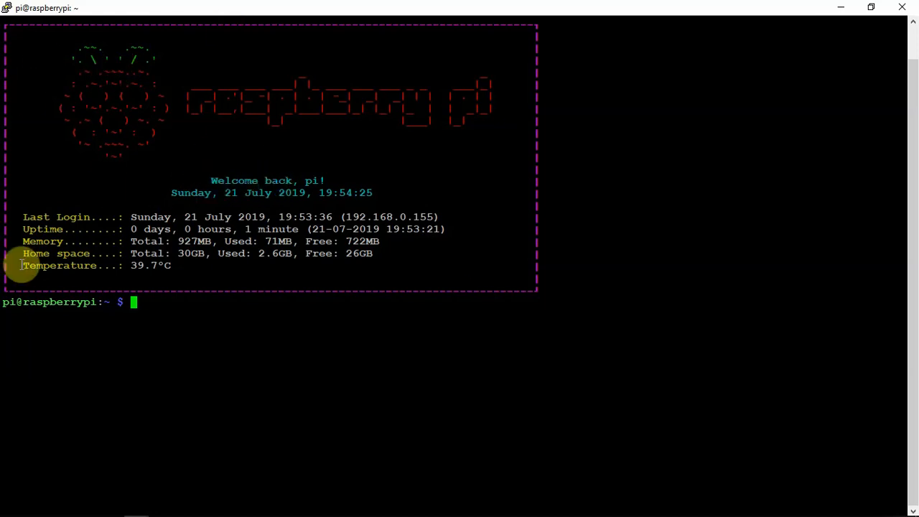
mouse_move(164, 213)
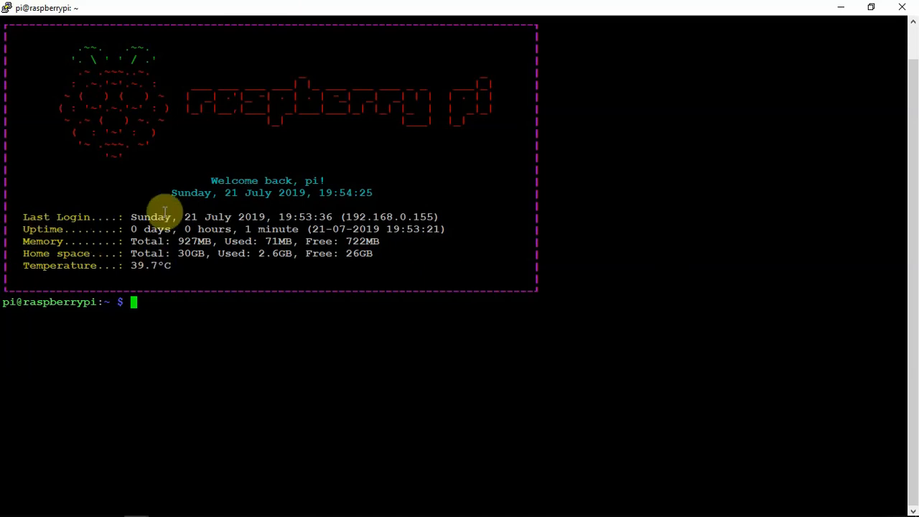
mouse_move(75, 241)
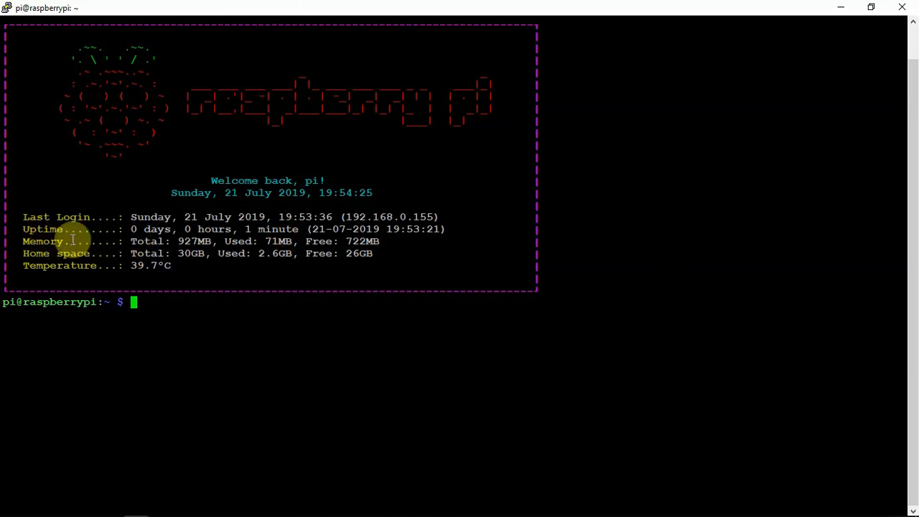
mouse_move(129, 270)
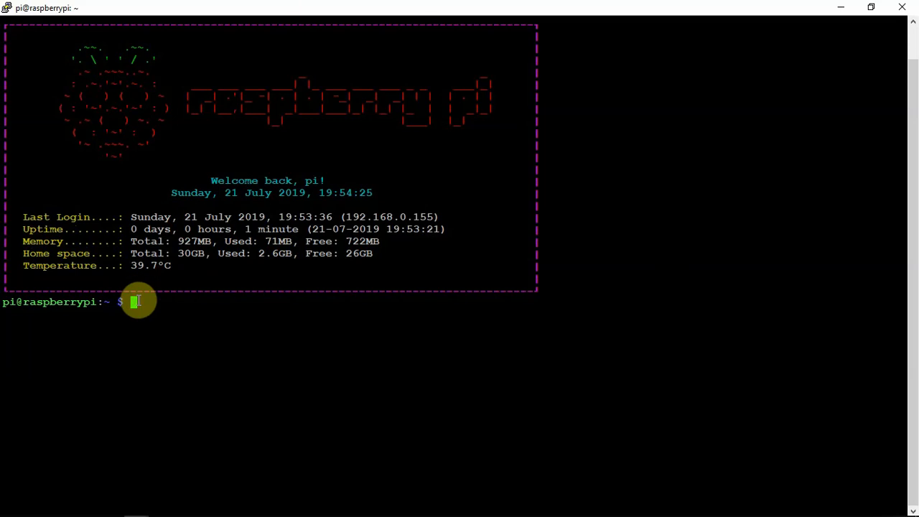
- Reboot the Pi, clear the terminal, and reopen /etc/profile in nano with sudo
type("sudo reboot")
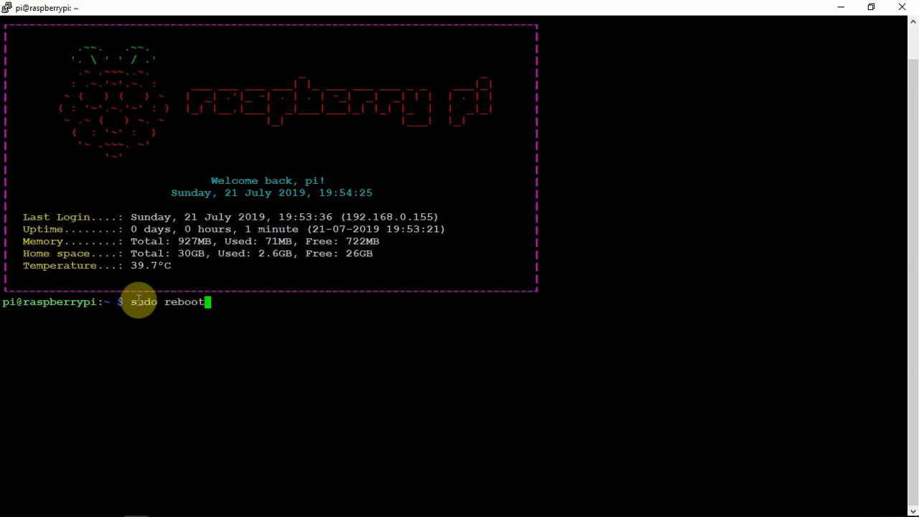
type("clear")
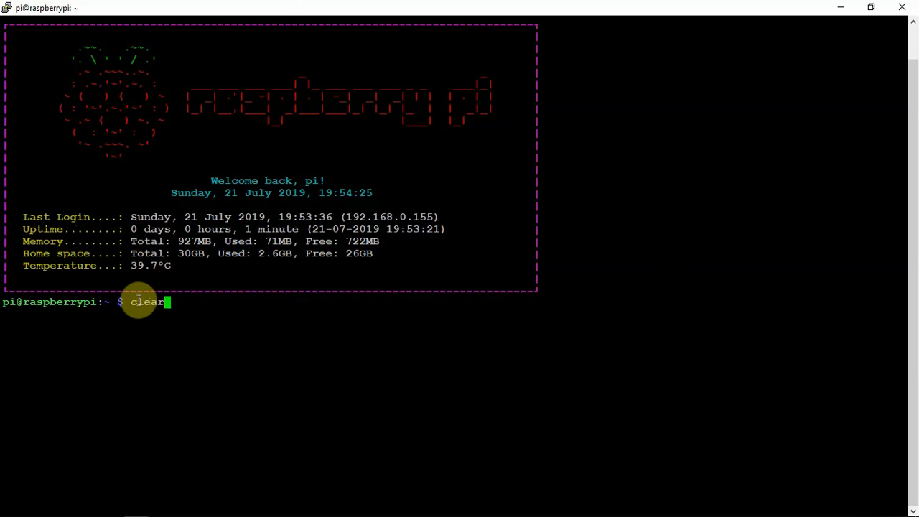
type("sudo nano /etc/profile")
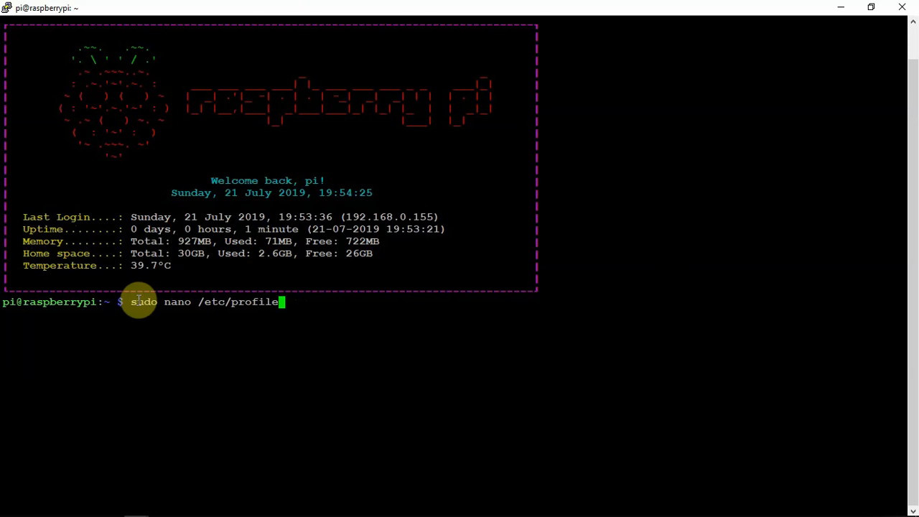
mouse_move(275, 181)
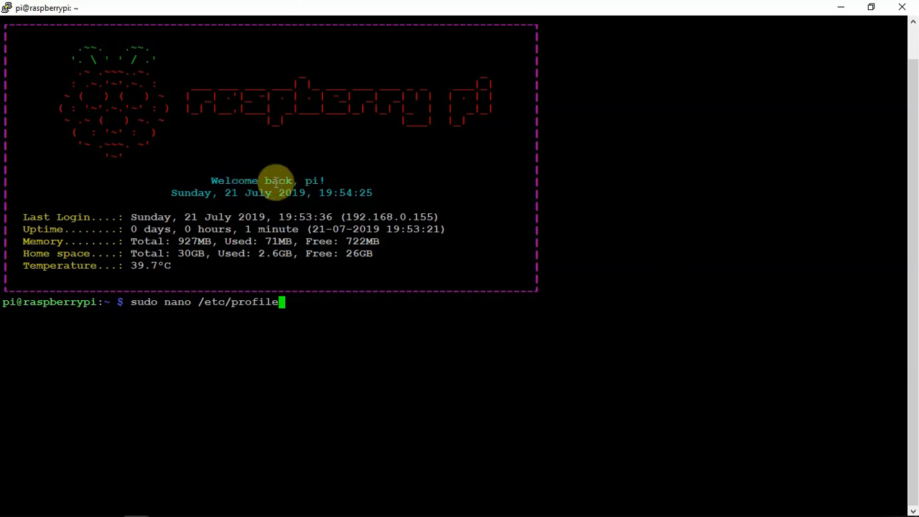
mouse_move(250, 178)
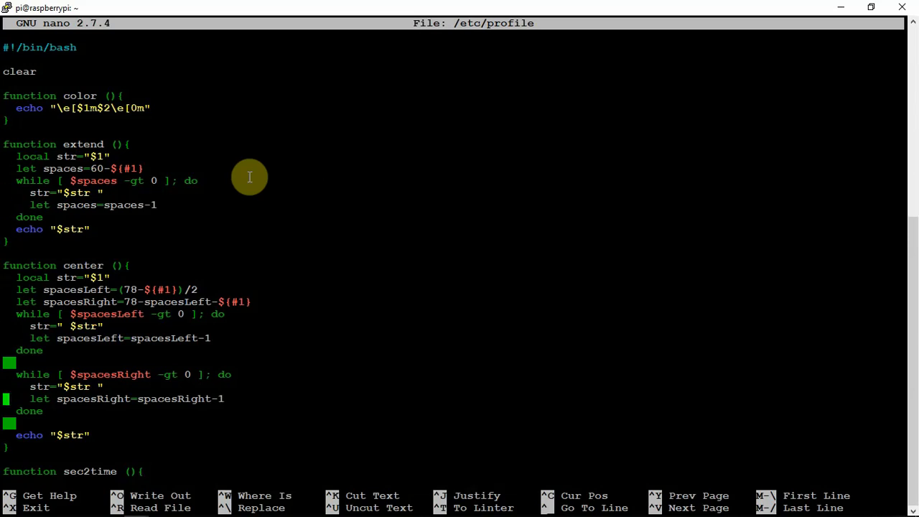
- Change the Greetings text in the profile script to read Fuzz The Pi Guy
scroll("down", 3)
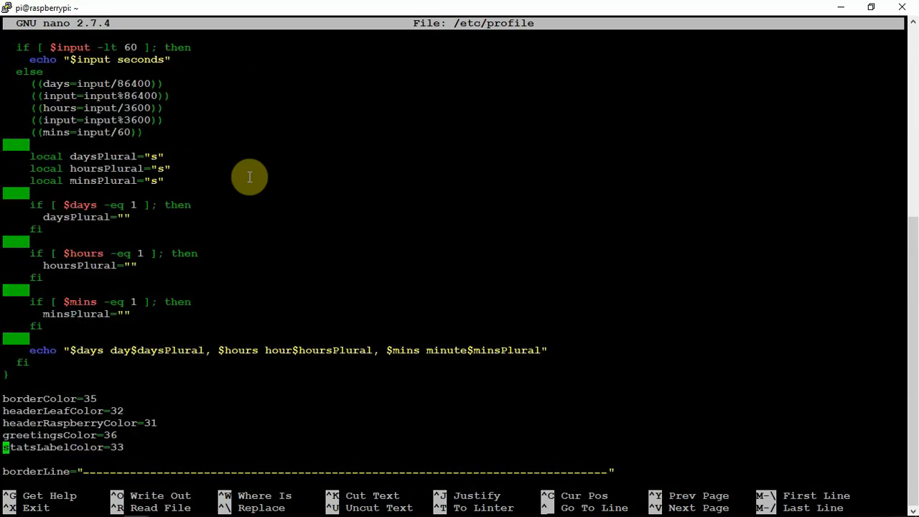
scroll("down", 3)
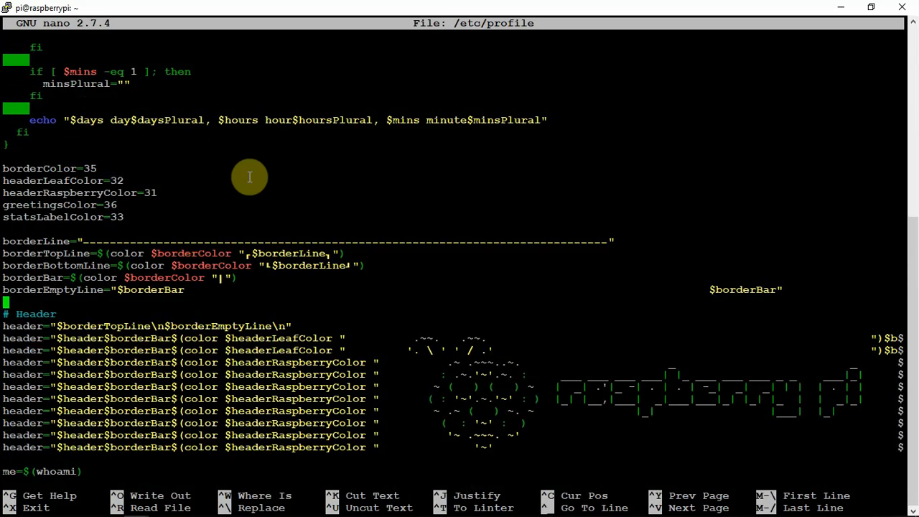
scroll("down", 3)
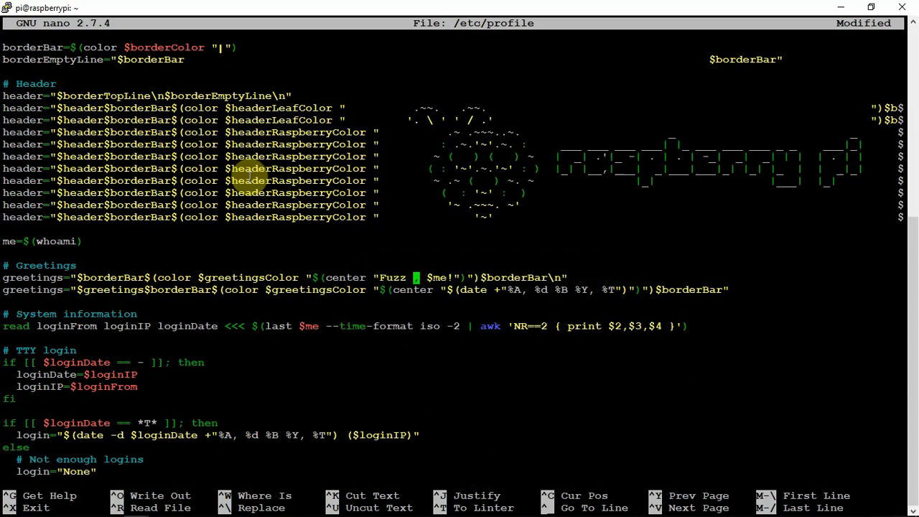
type("The Pi")
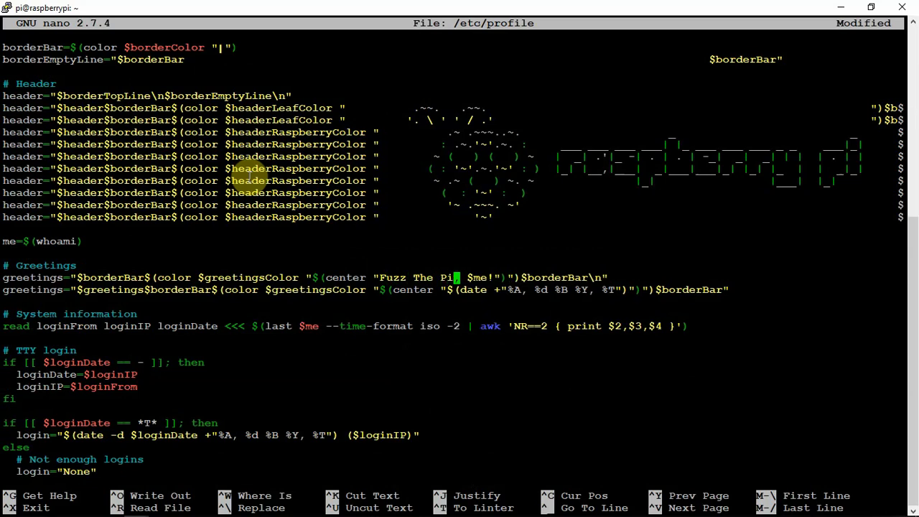
type("Guy")
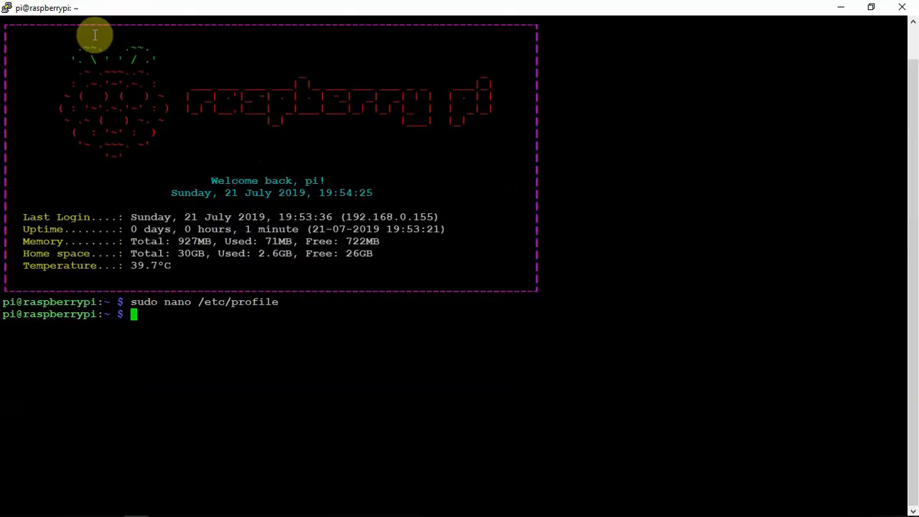
- Start a New Session to the Pi showing the banner greeting Fuzz The Pi Guy
left_click(7, 8)
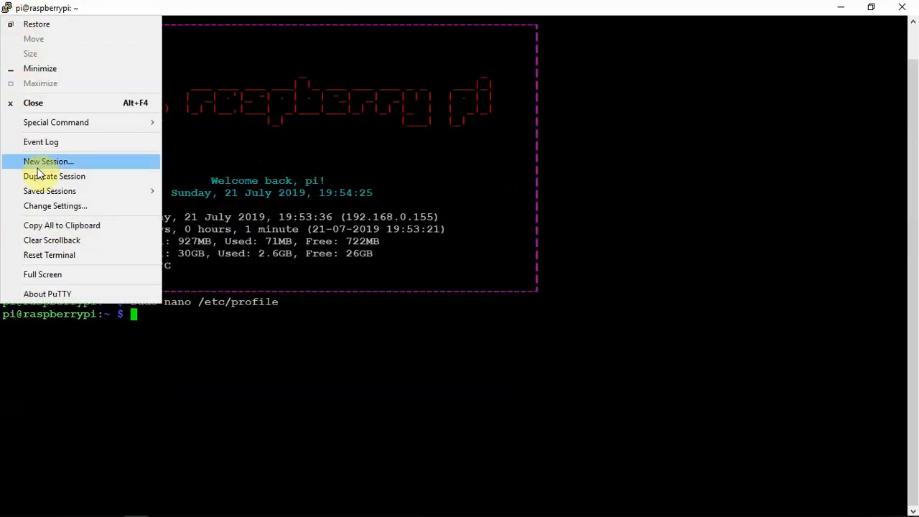
left_click(54, 176)
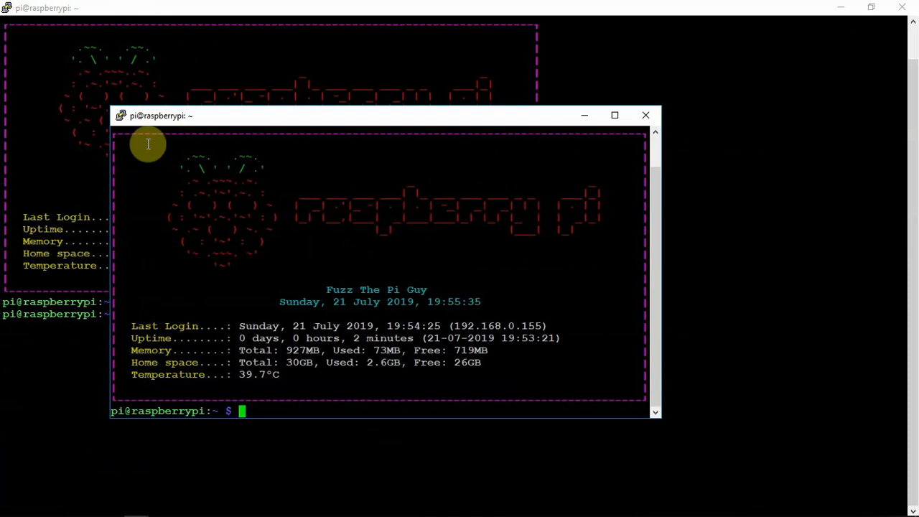
mouse_move(404, 279)
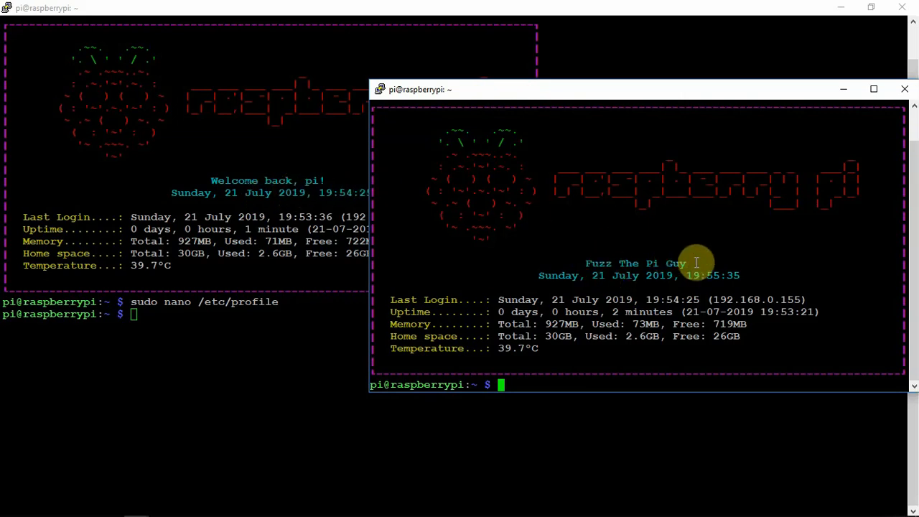
mouse_move(578, 263)
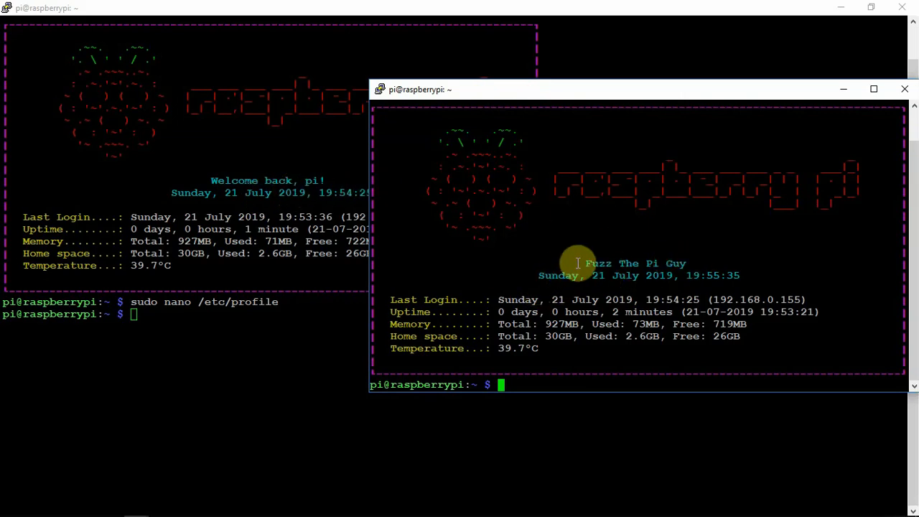
mouse_move(738, 245)
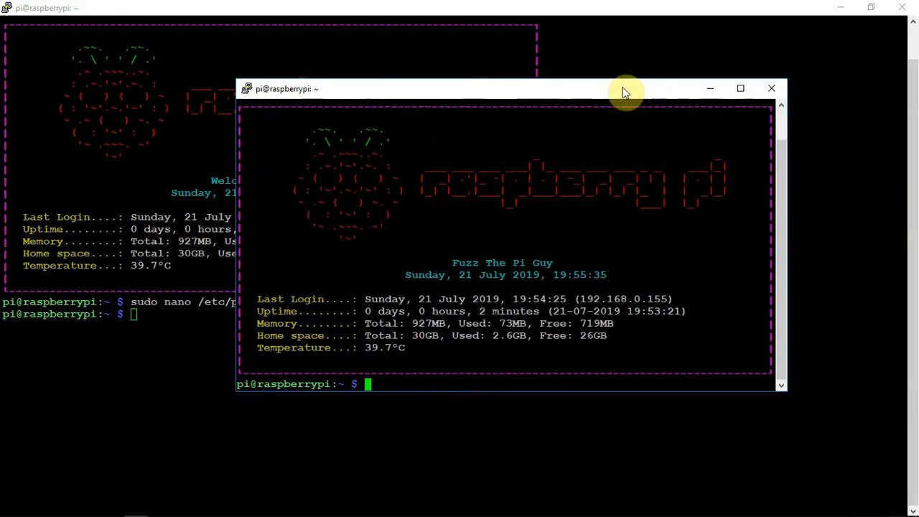
mouse_move(422, 281)
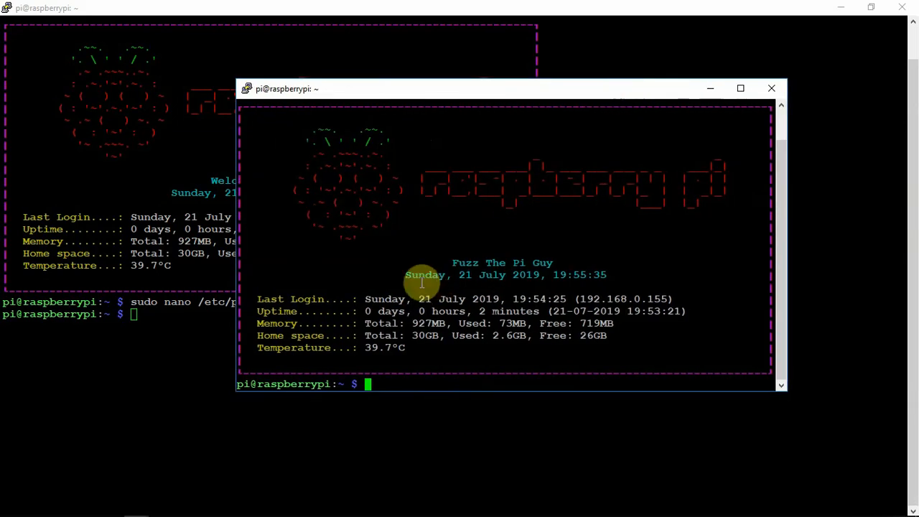